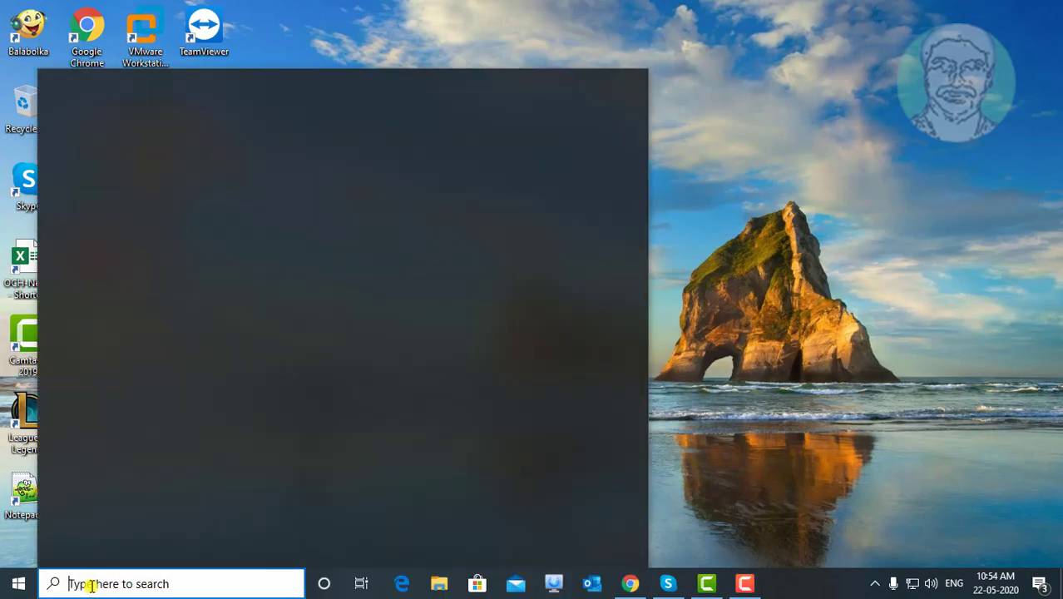
Search Windows for 'device' and launch Device Manager from the results
type("device manager")
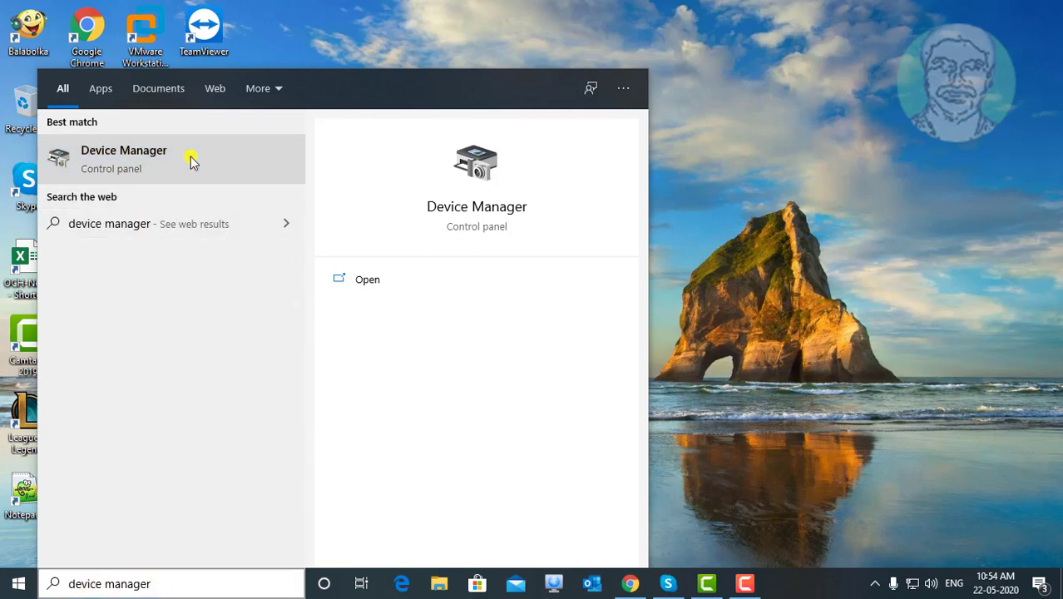
left_click(123, 158)
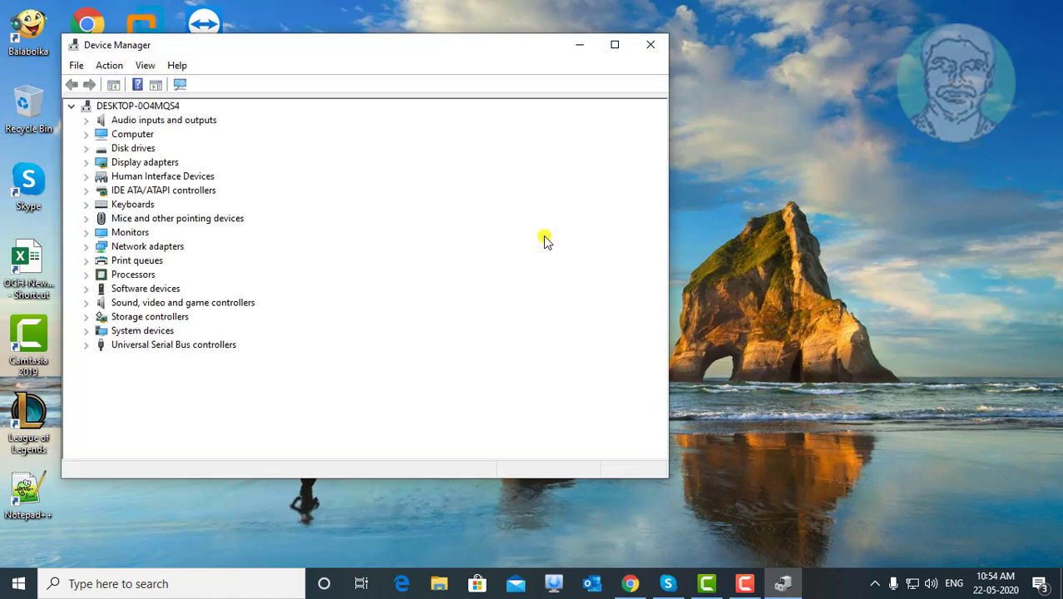
mouse_move(133, 162)
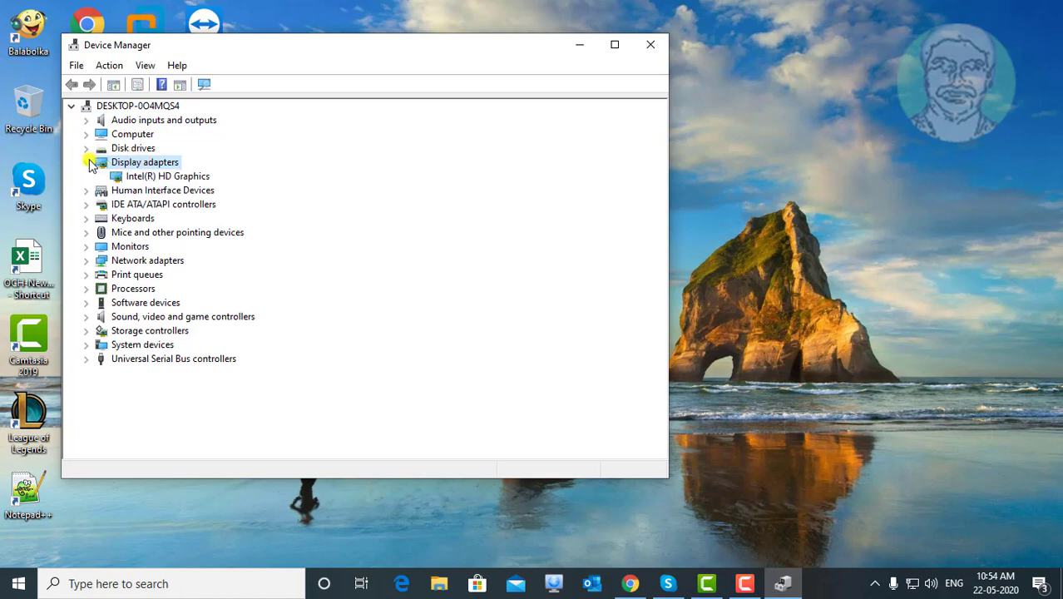
Expand Display adapters and start updating the Intel(R) HD Graphics driver
left_click(168, 175)
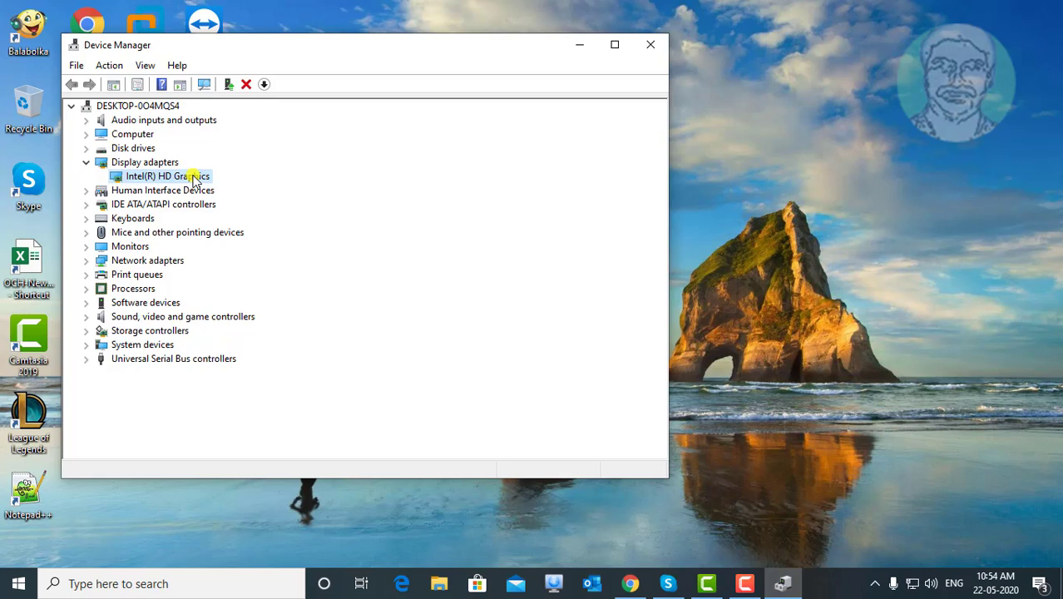
left_click(168, 175)
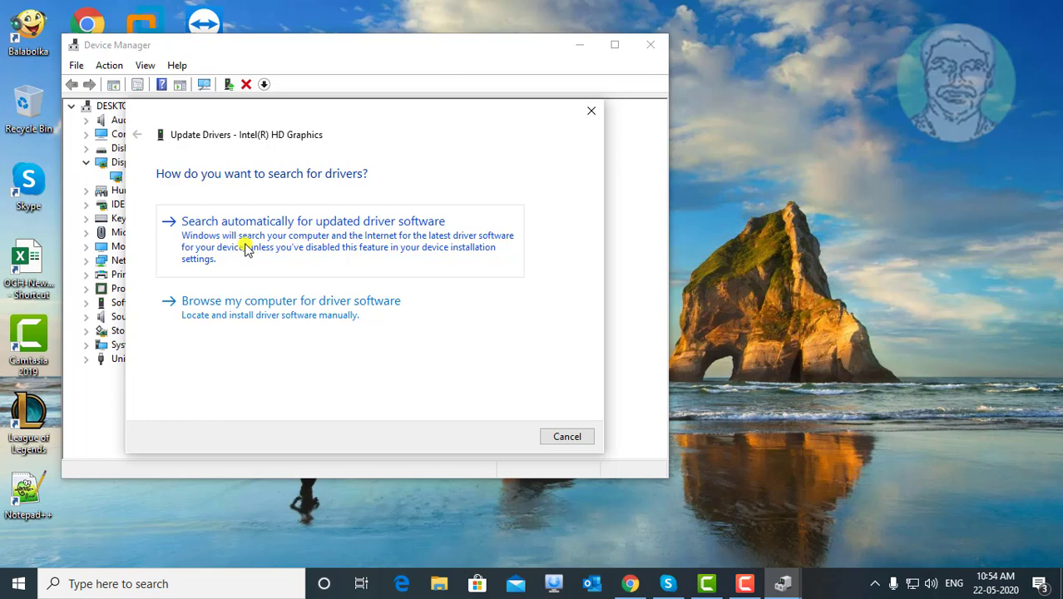
Search automatically for Intel HD Graphics driver software, then close the result and Device Manager
left_click(313, 220)
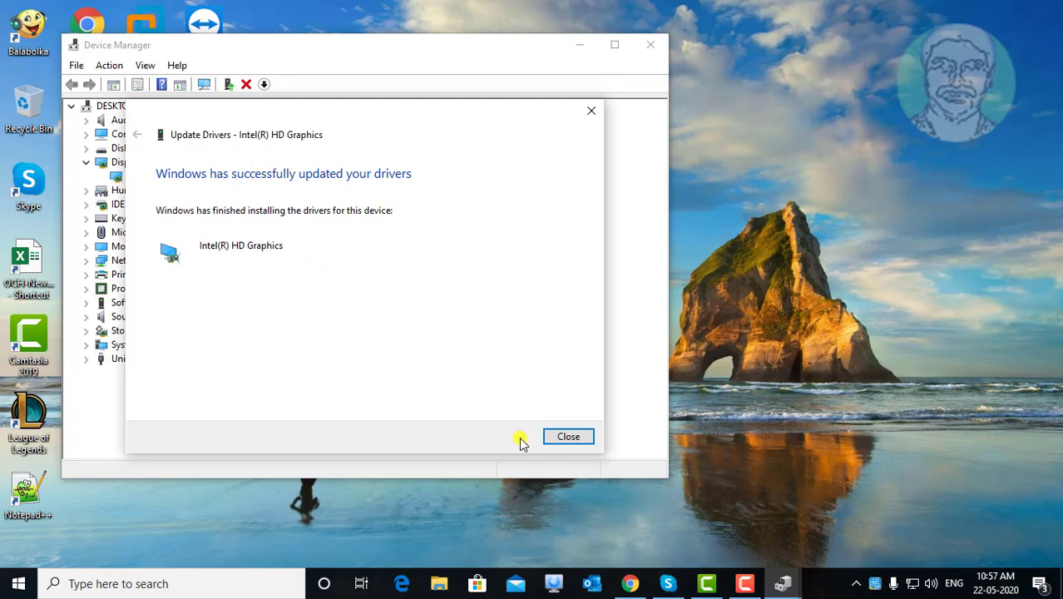
left_click(568, 436)
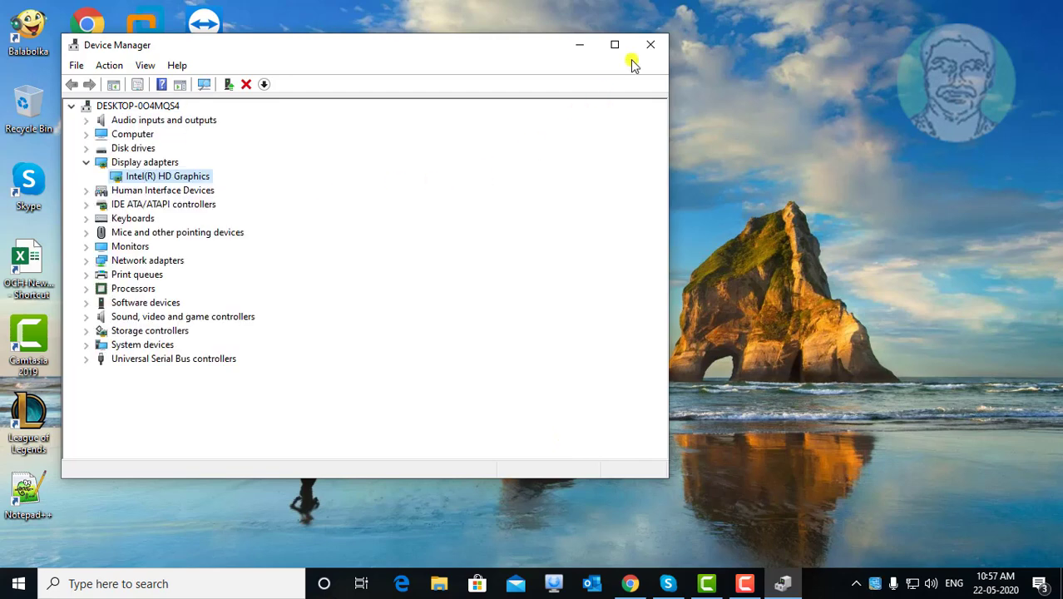
left_click(651, 44)
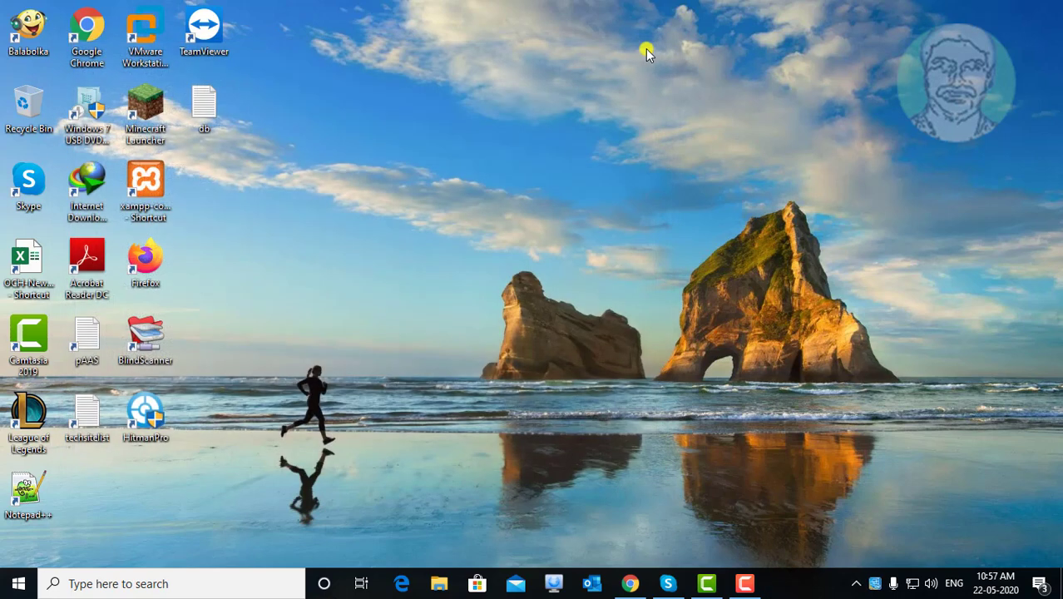
mouse_move(354, 412)
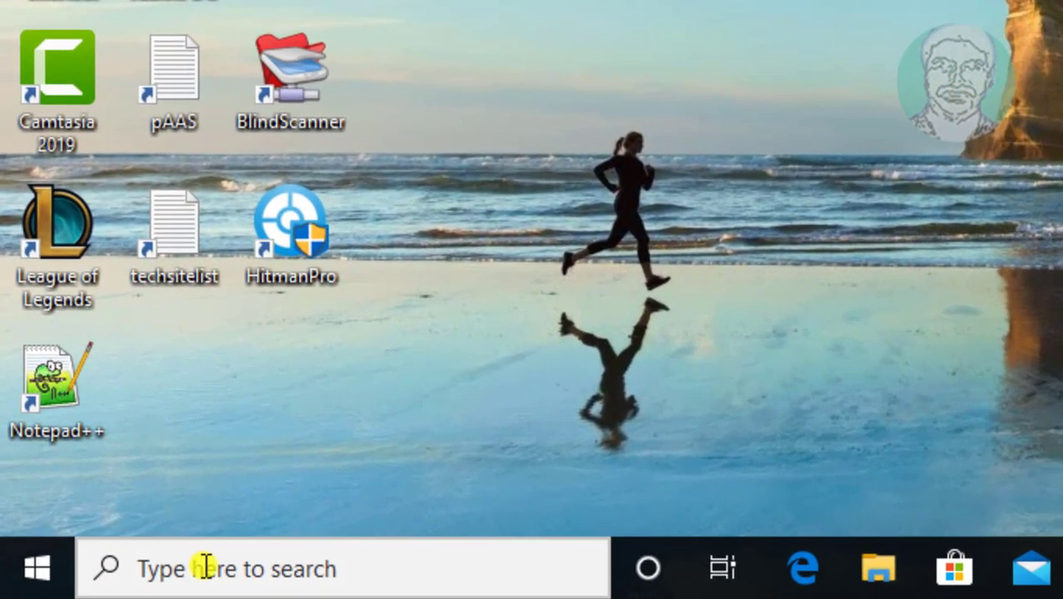
Search Windows for 'dxdiag' to reach the DirectX Diagnostic Tool
type("d")
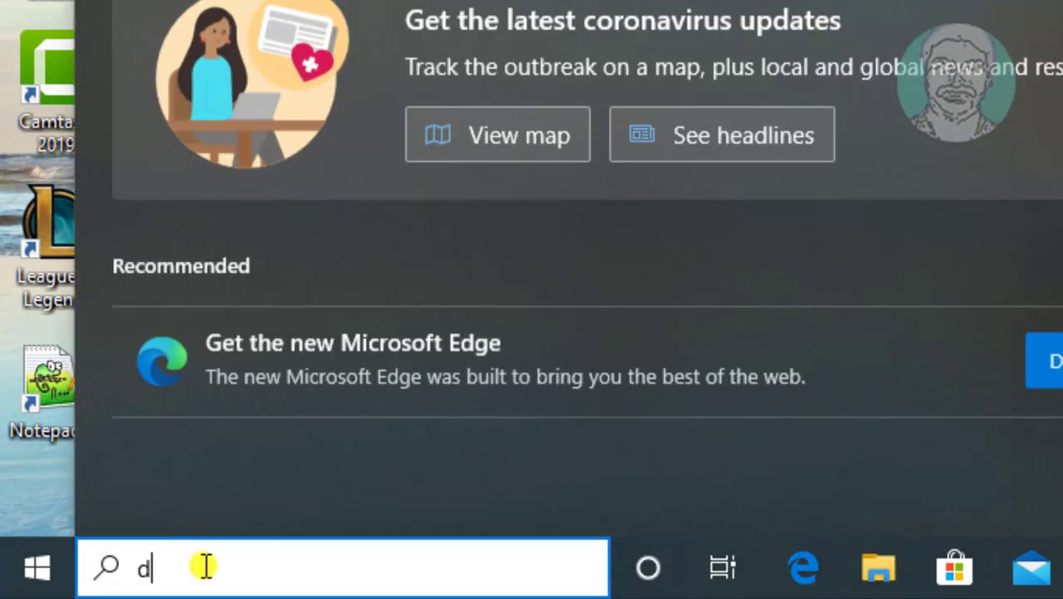
type("xdiag")
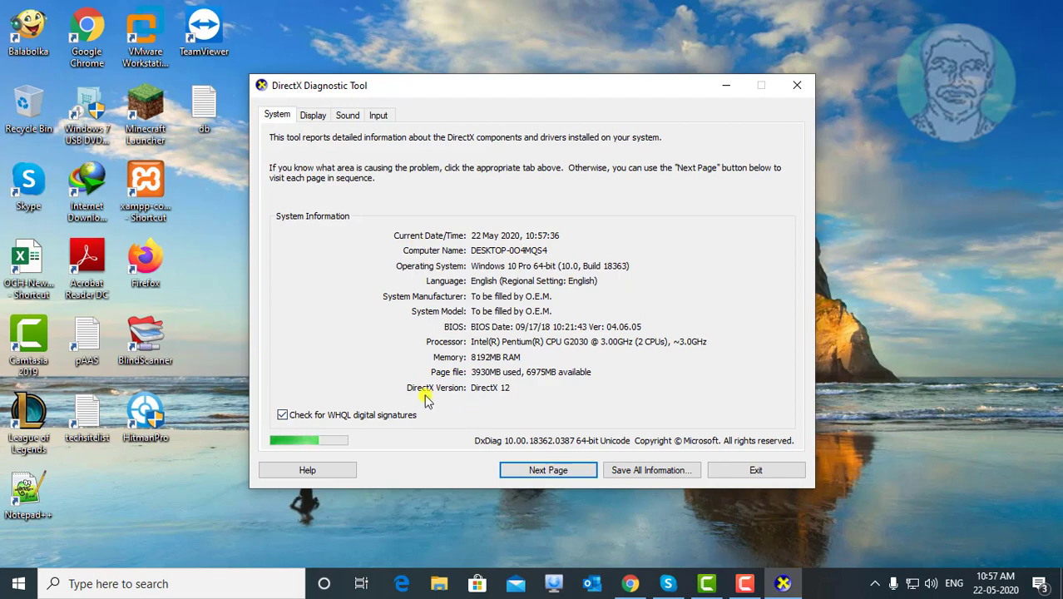
mouse_move(485, 369)
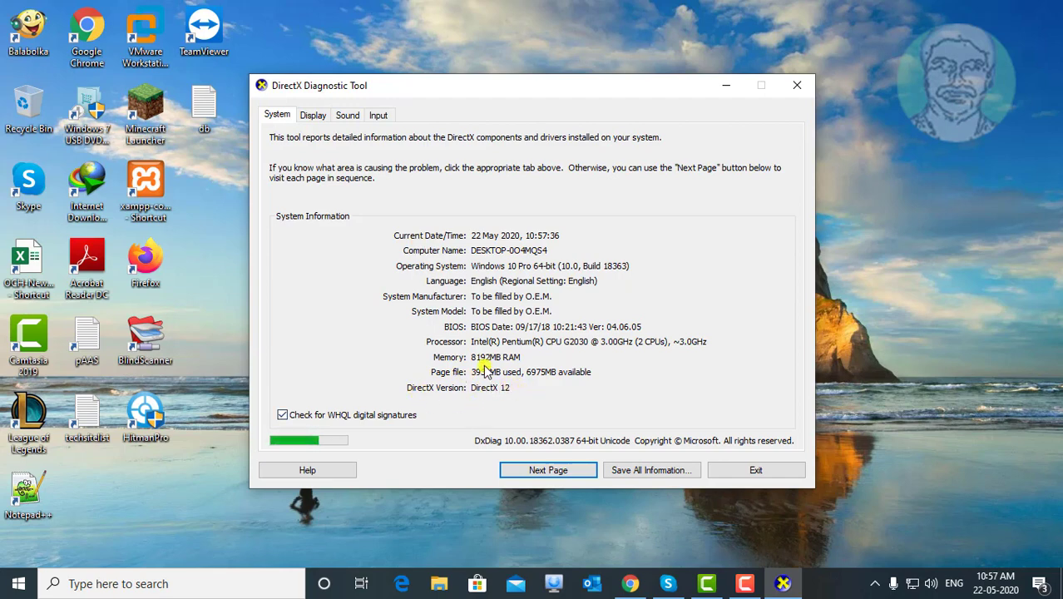
left_click(312, 115)
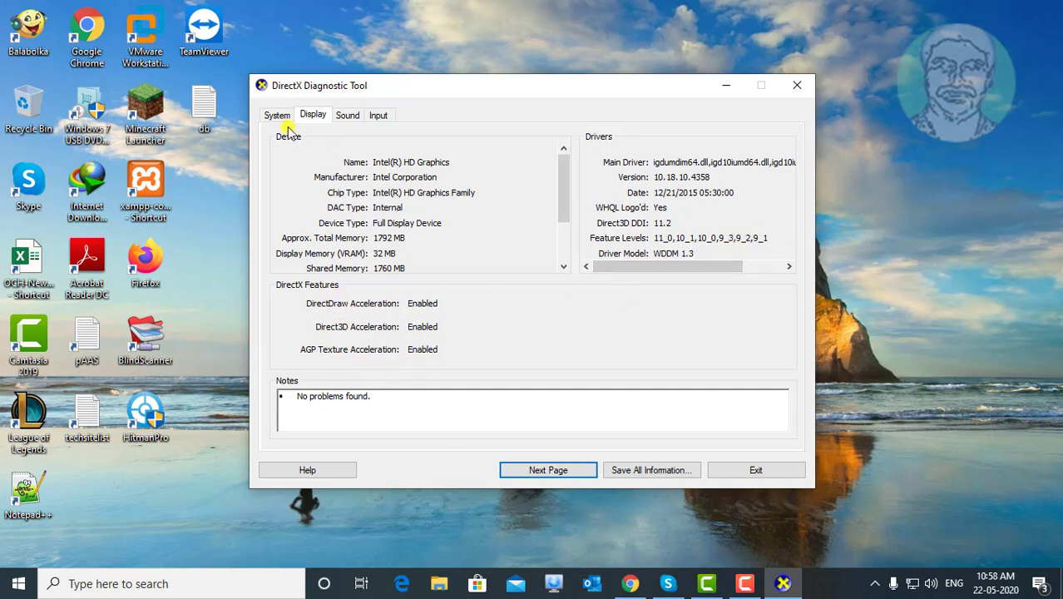
left_click(277, 114)
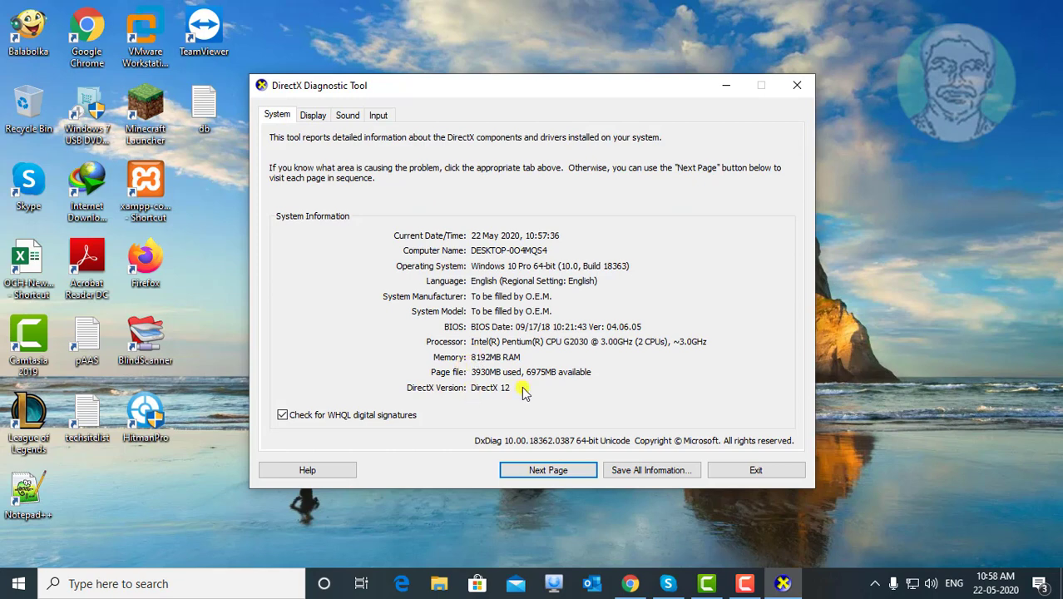
mouse_move(582, 412)
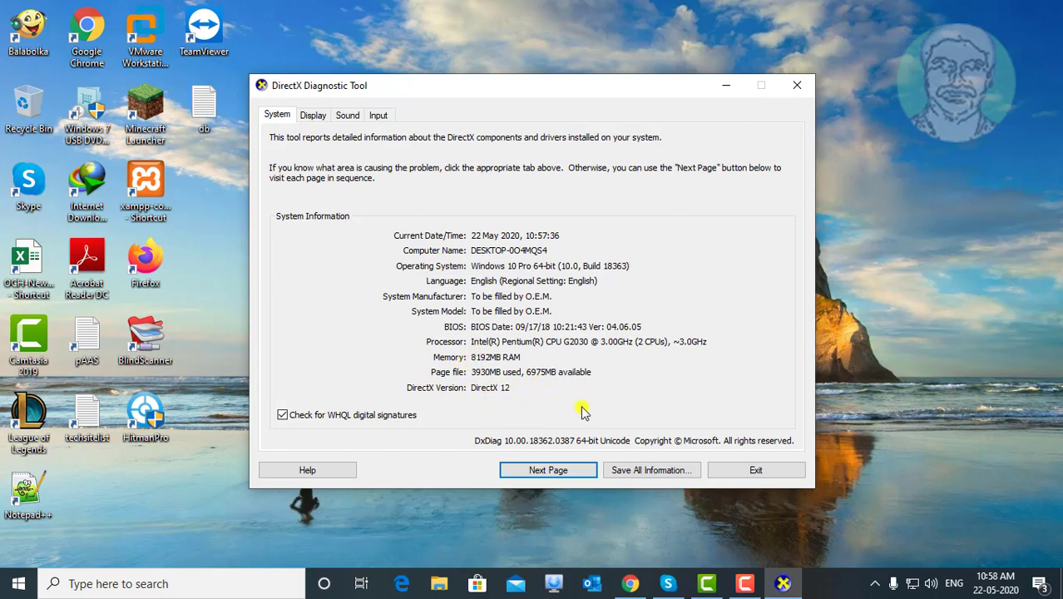
left_click(756, 470)
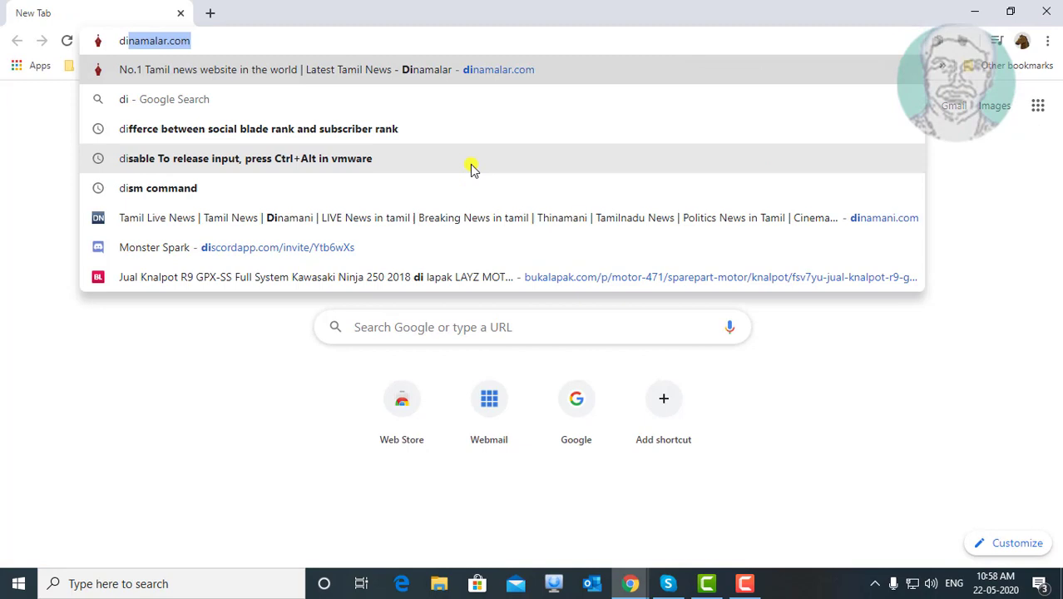
Search 'directx d', open the DirectX - Microsoft result and scroll its download page
type("directx d")
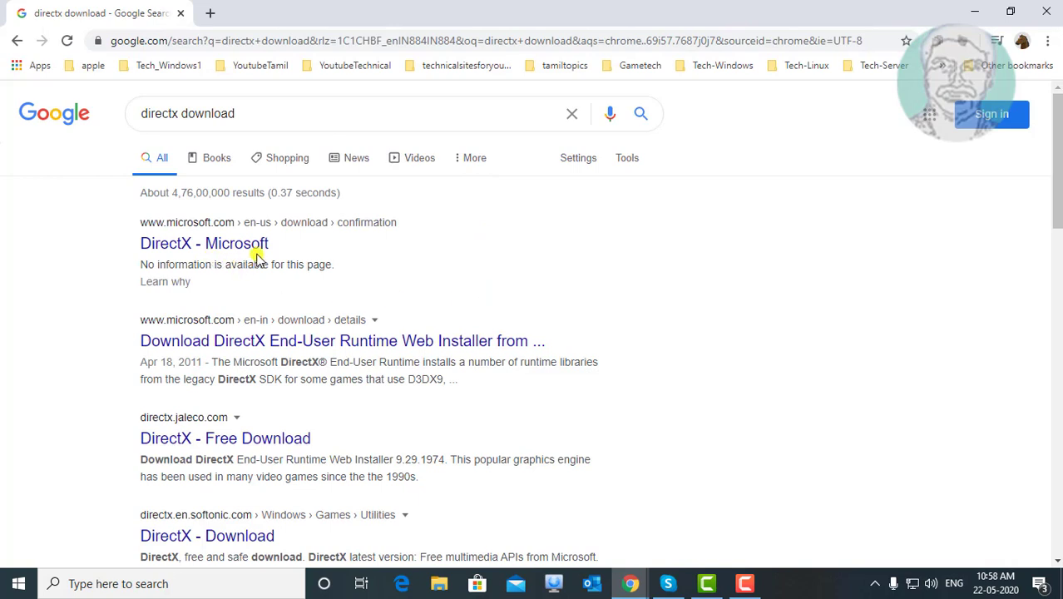
left_click(204, 243)
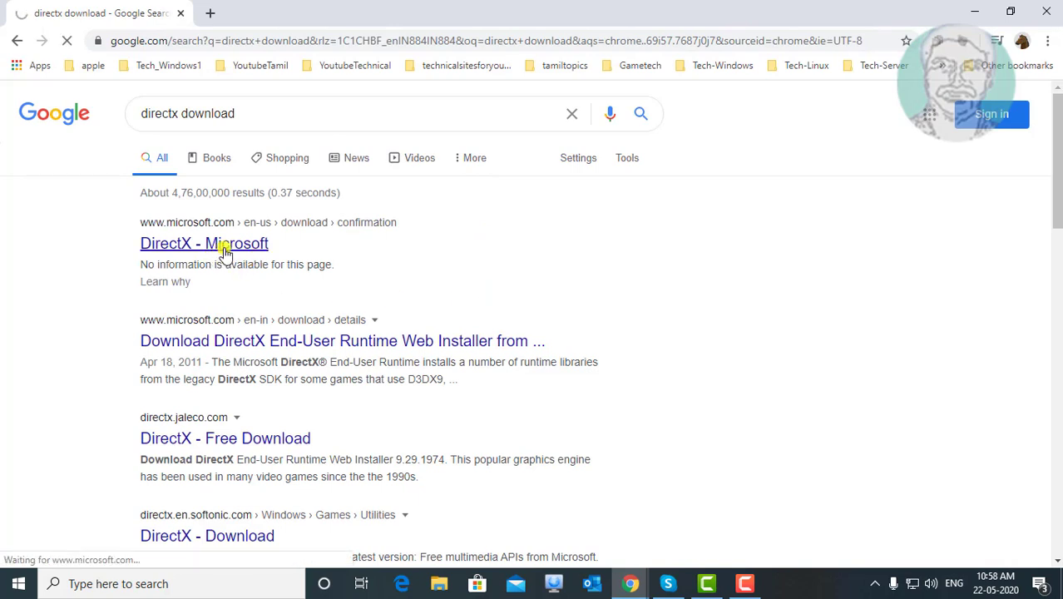
left_click(204, 243)
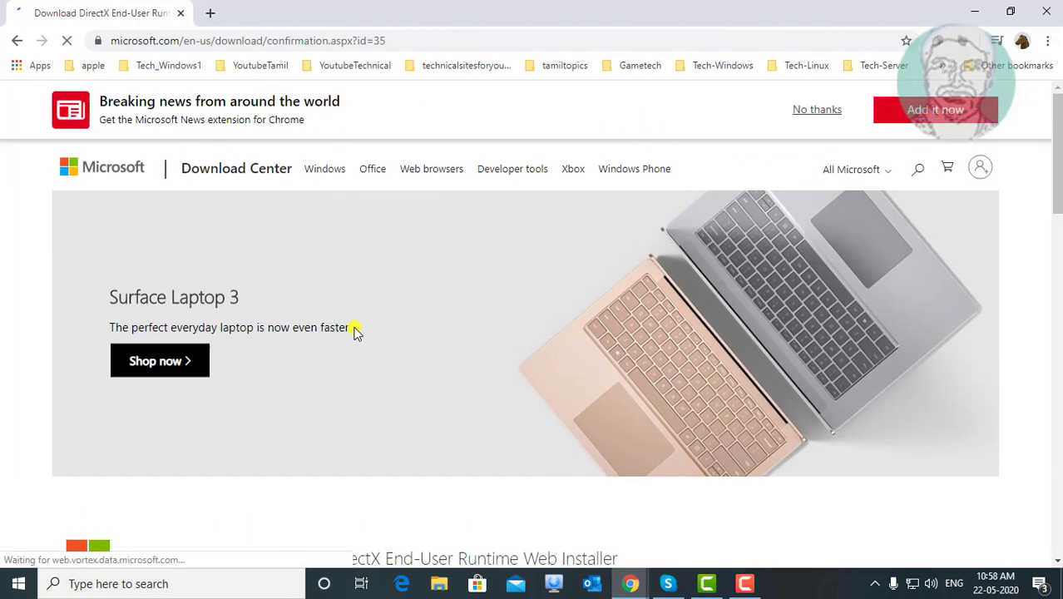
scroll("down", 3)
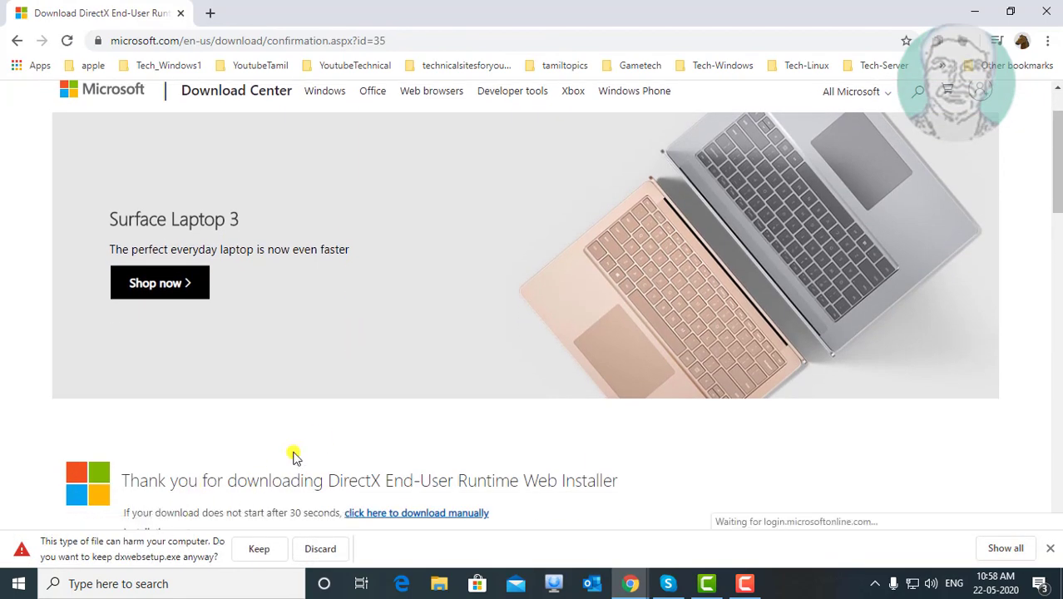
scroll("down", 3)
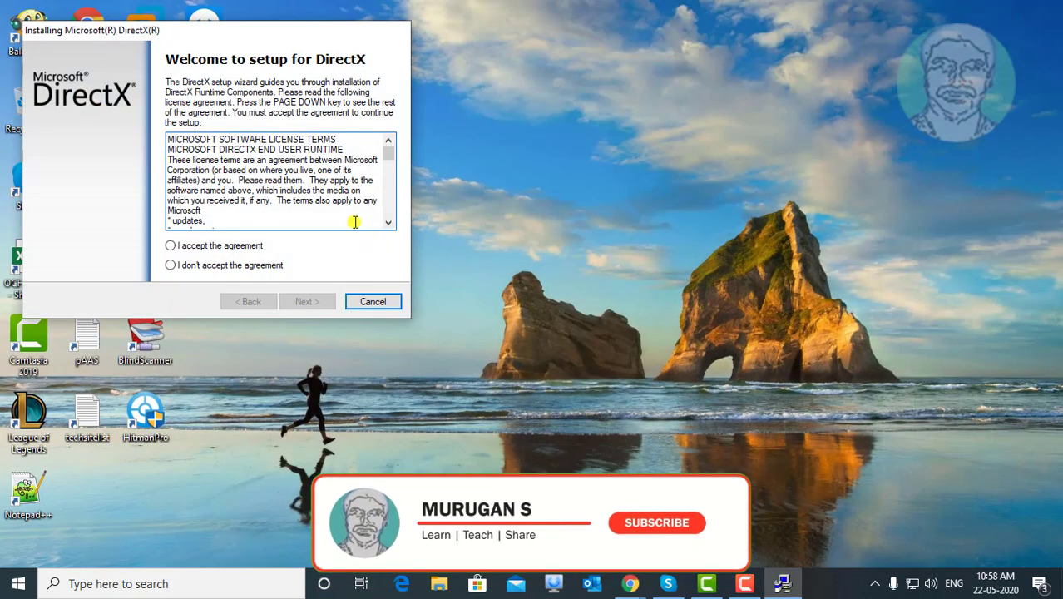
Accept the DirectX licence, decline the Bing Bar, and continue setup
left_click(170, 246)
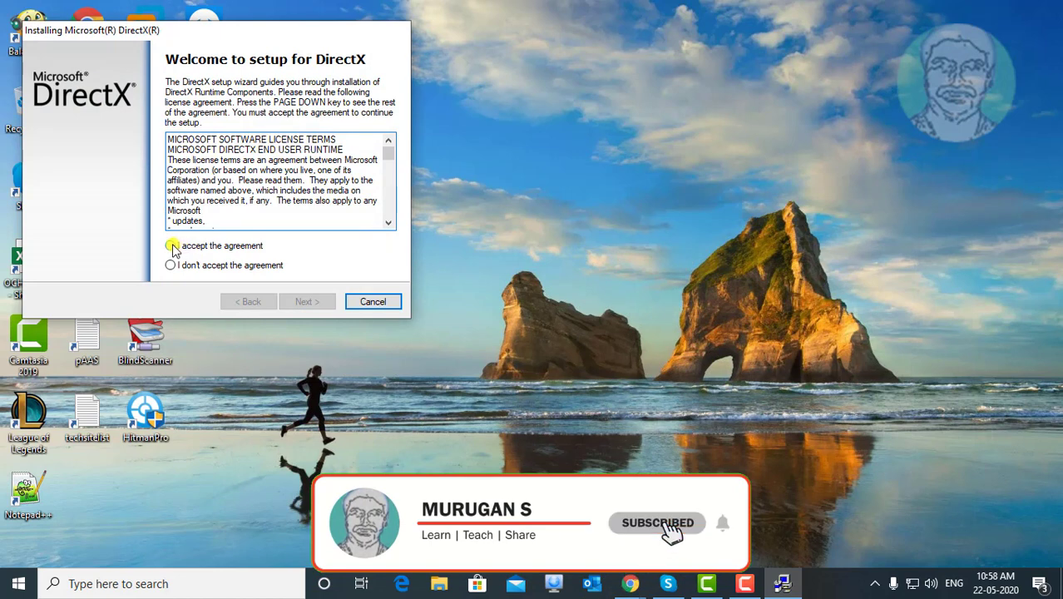
left_click(171, 246)
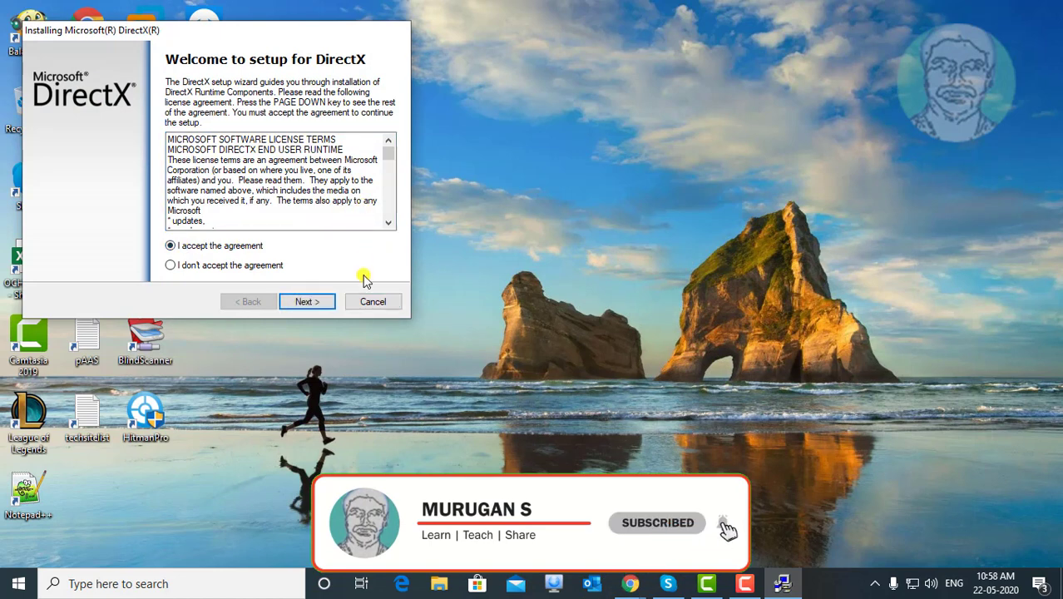
left_click(307, 301)
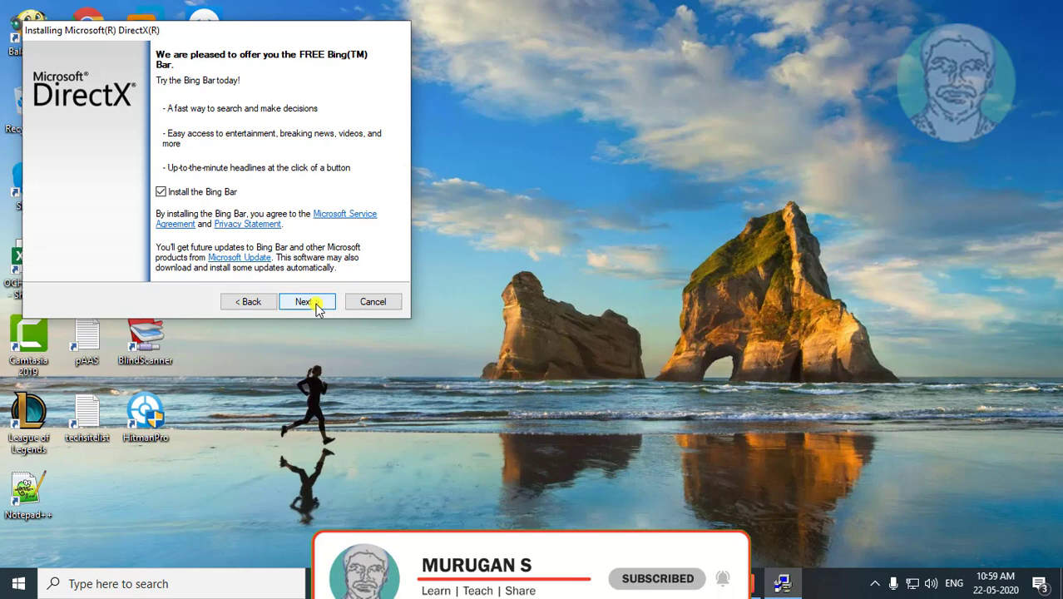
left_click(161, 192)
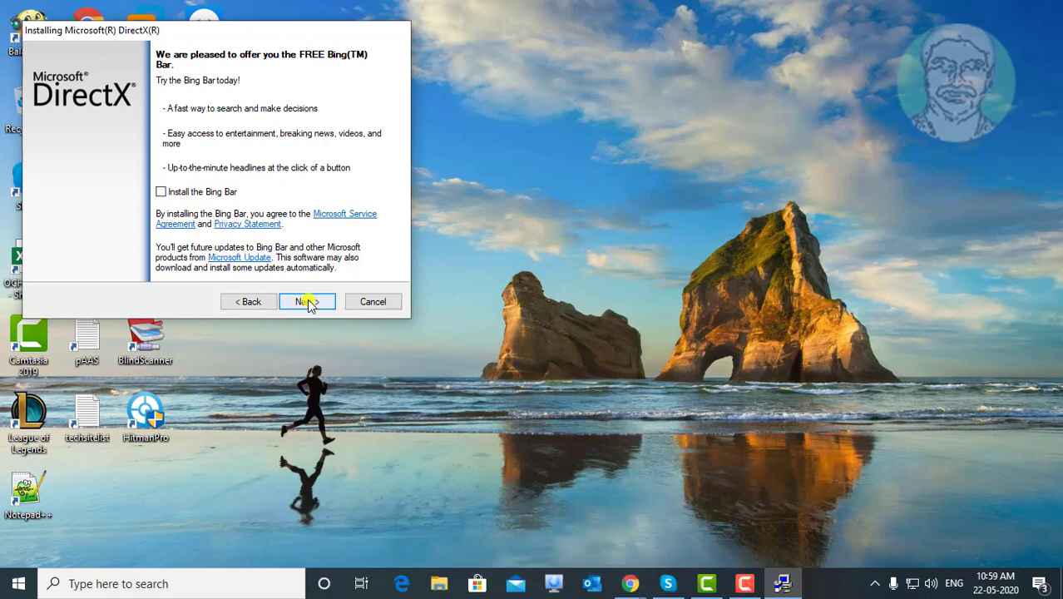
left_click(306, 301)
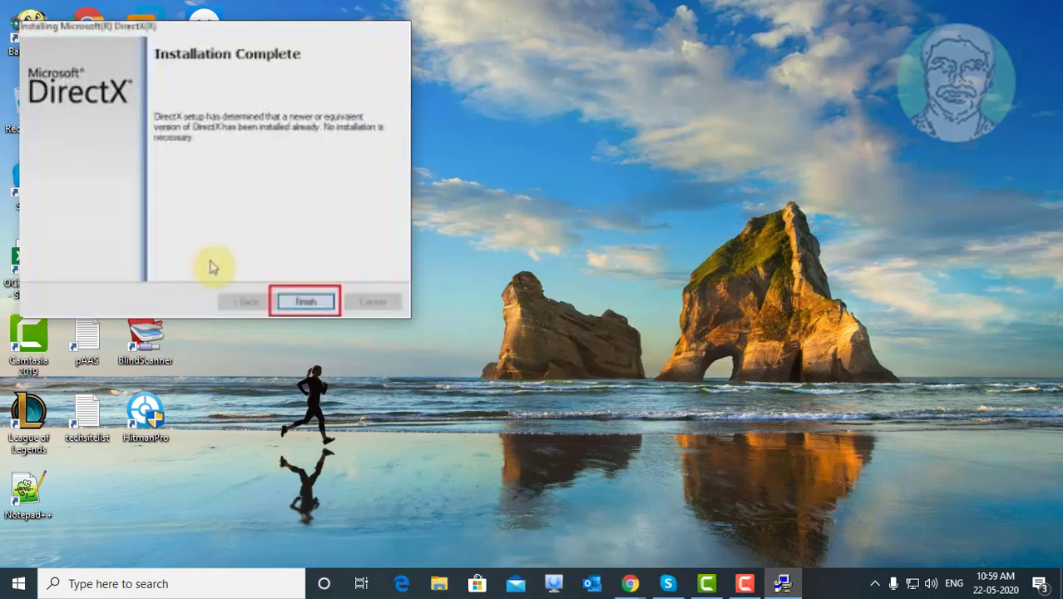